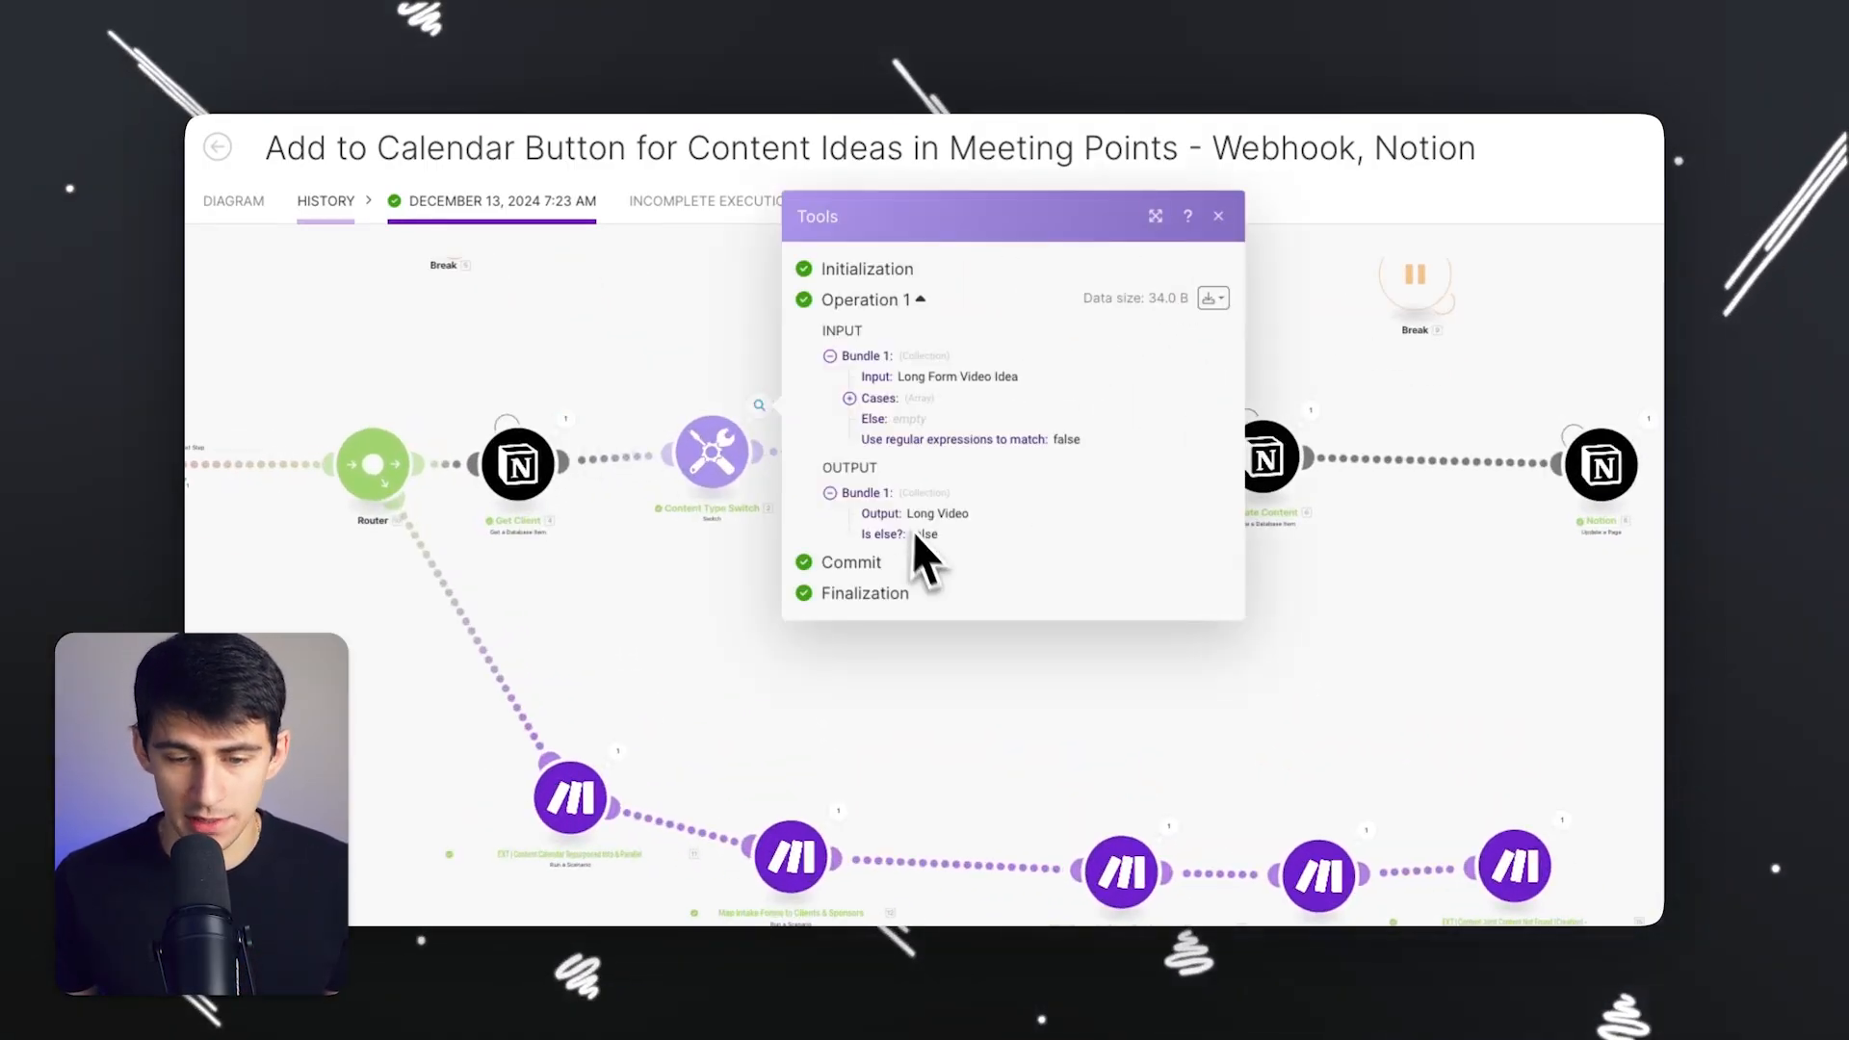
- Review the Make scenario run details, closing the switch module and checking the Notion search module
left_click(1217, 216)
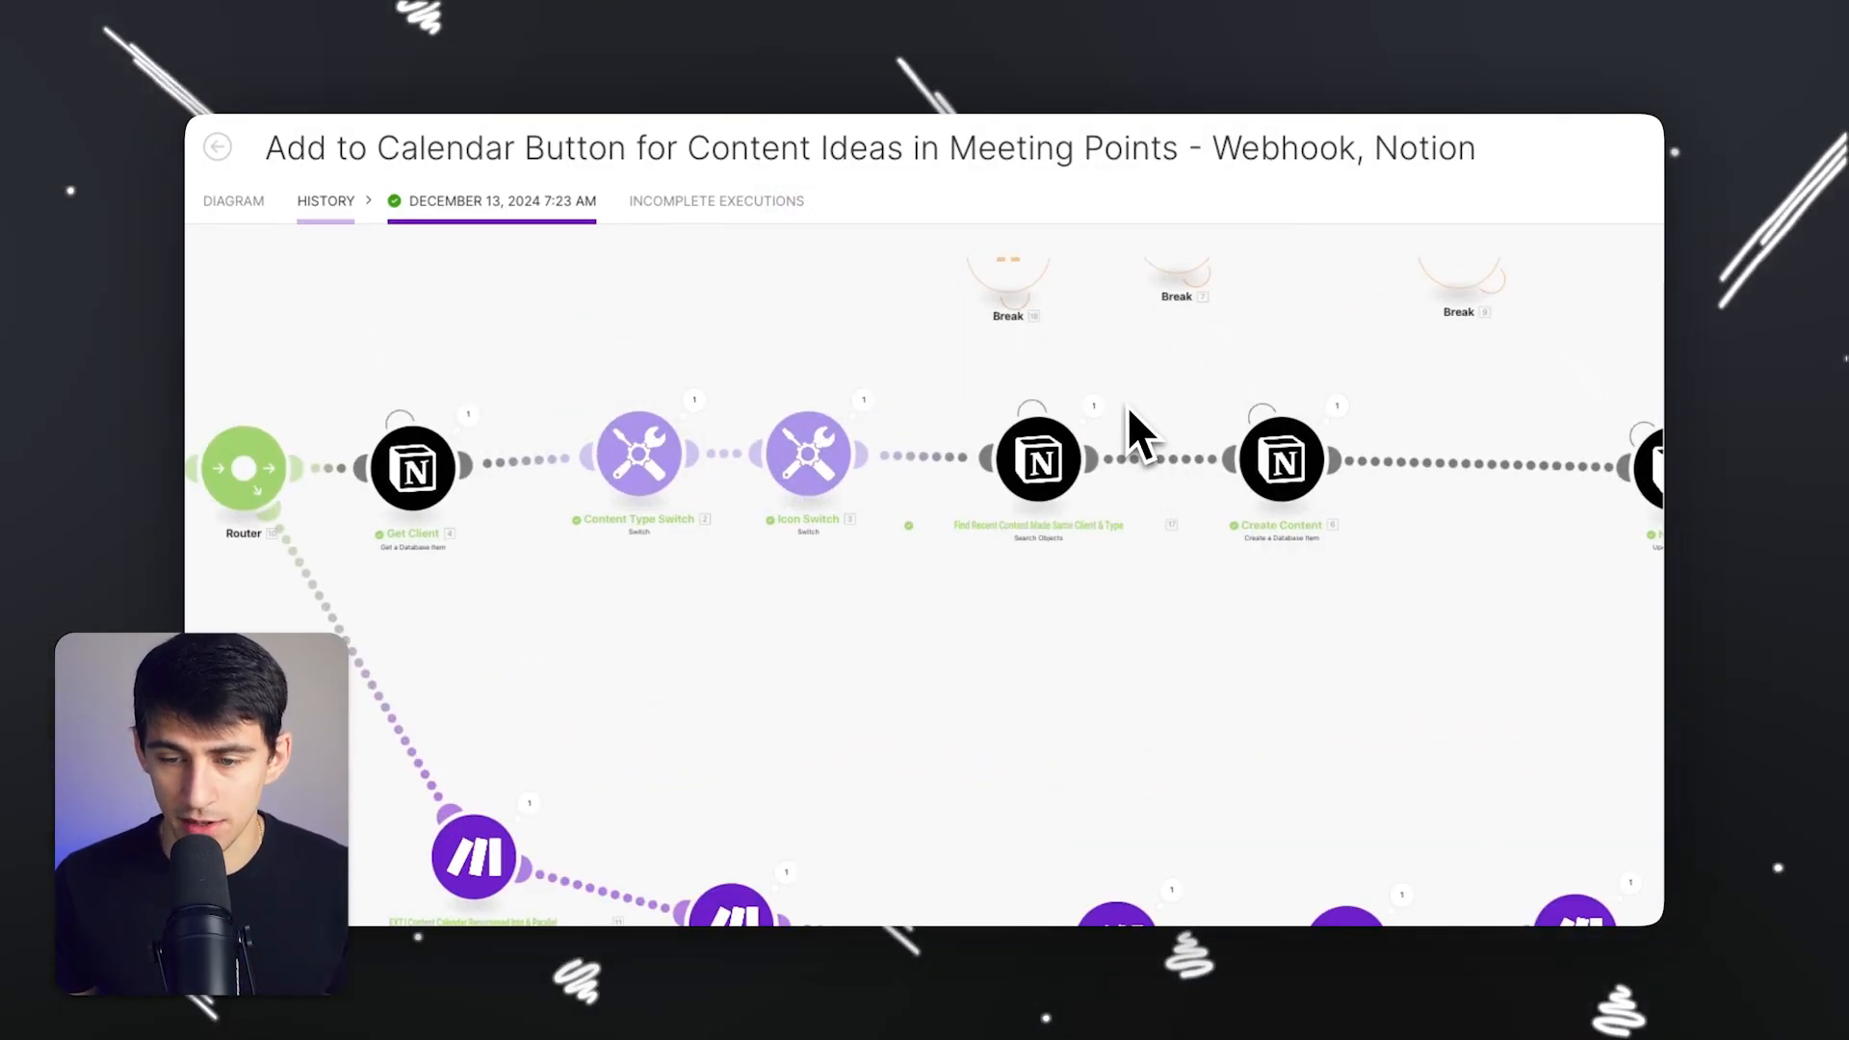
left_click(1036, 461)
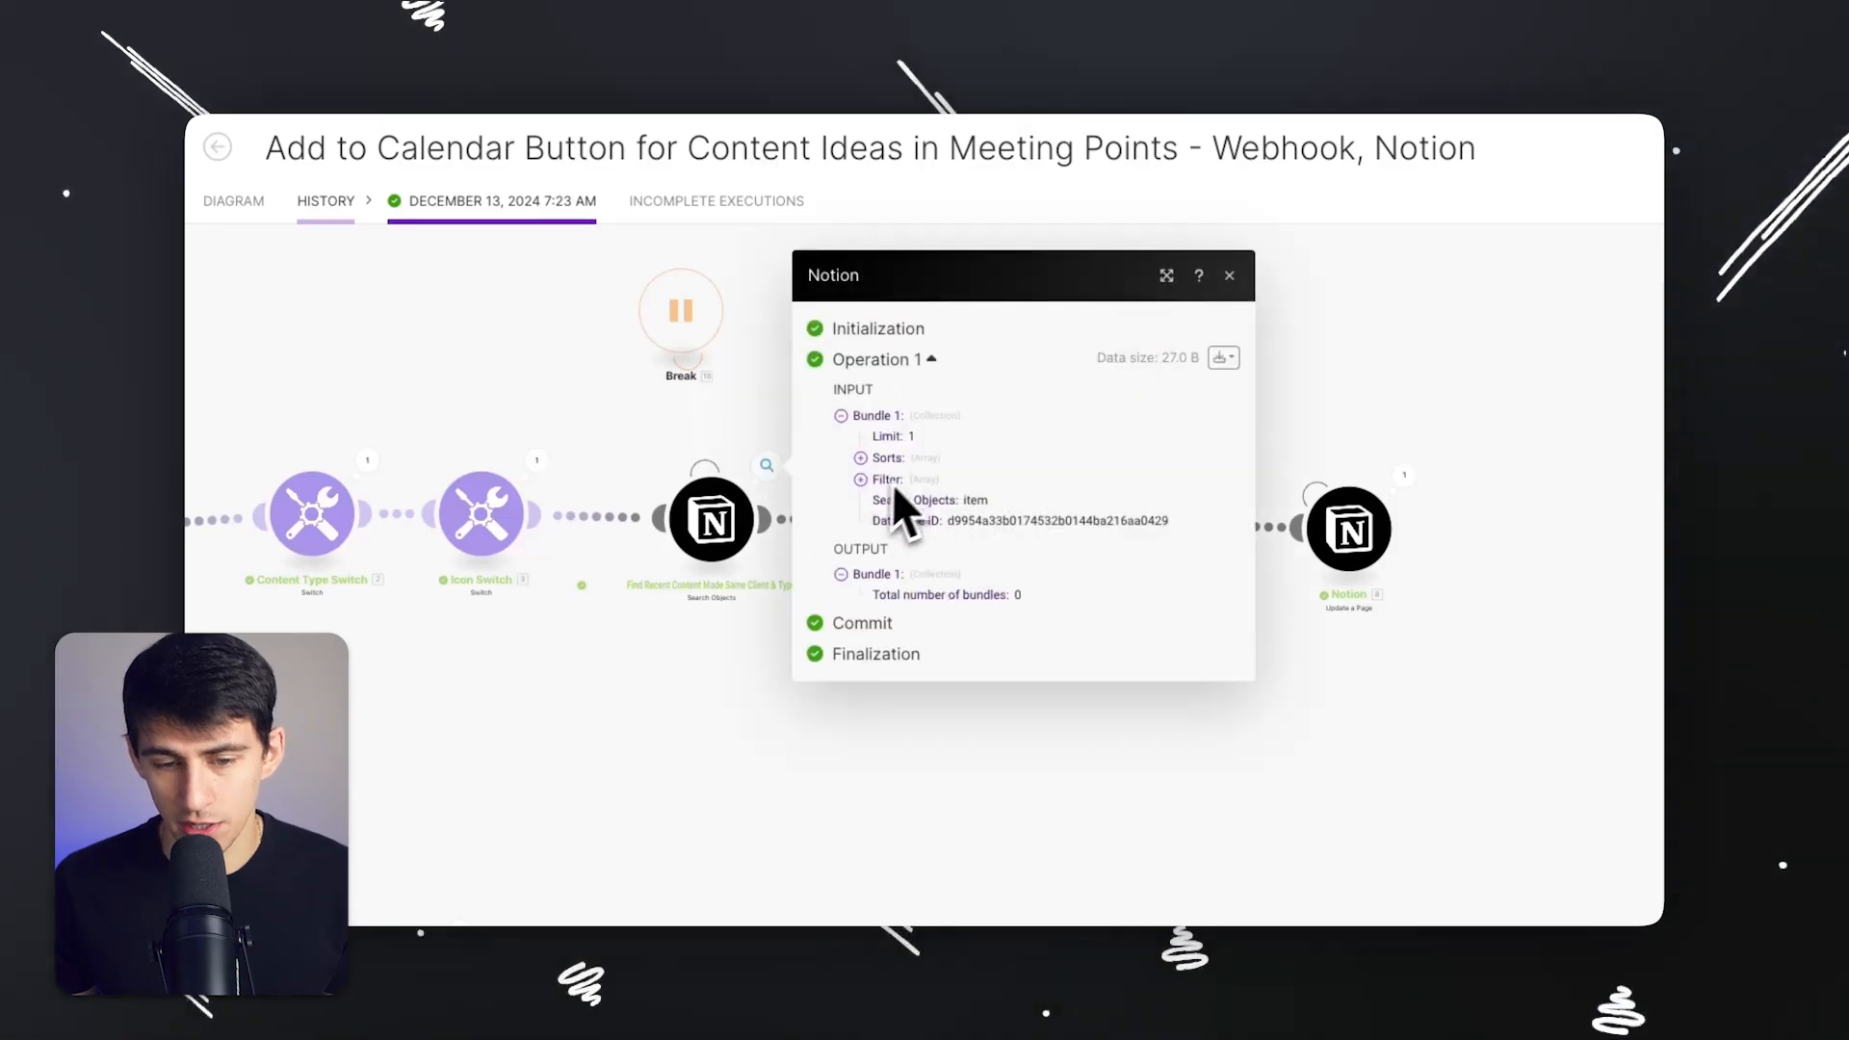
left_click(1231, 275)
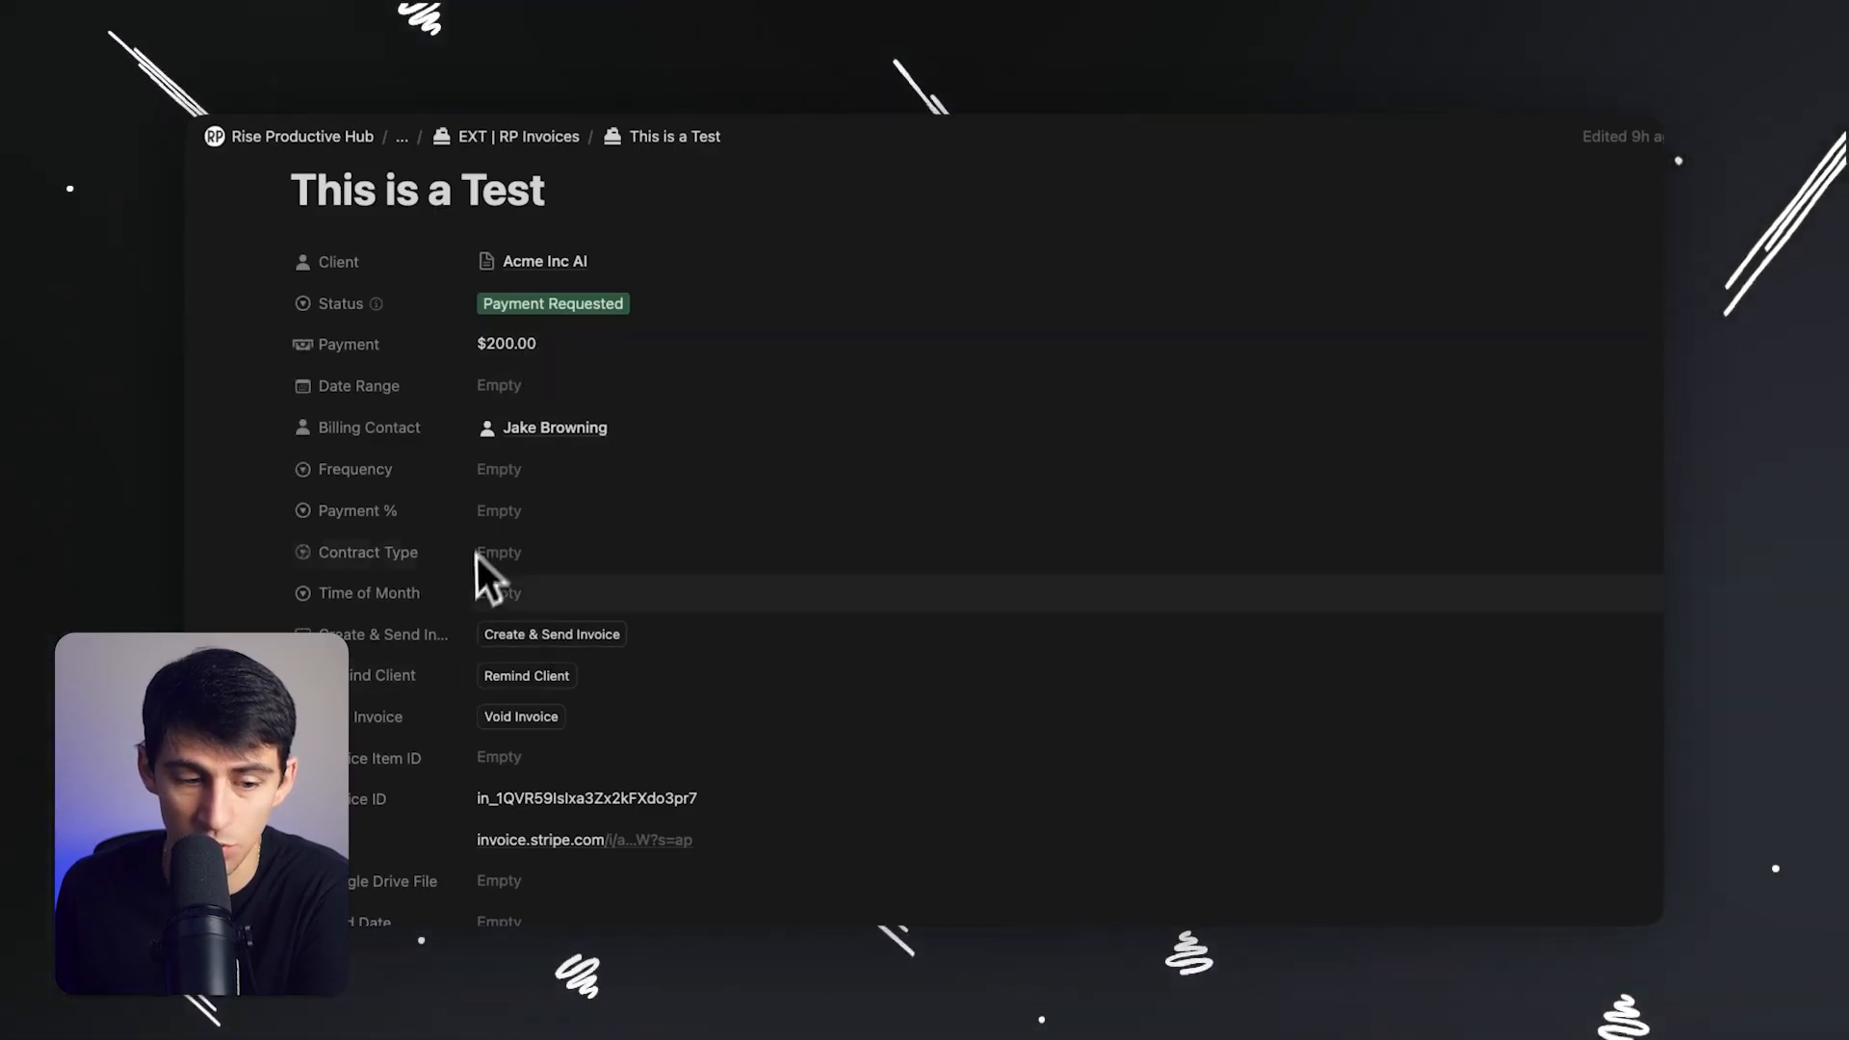
mouse_move(847, 688)
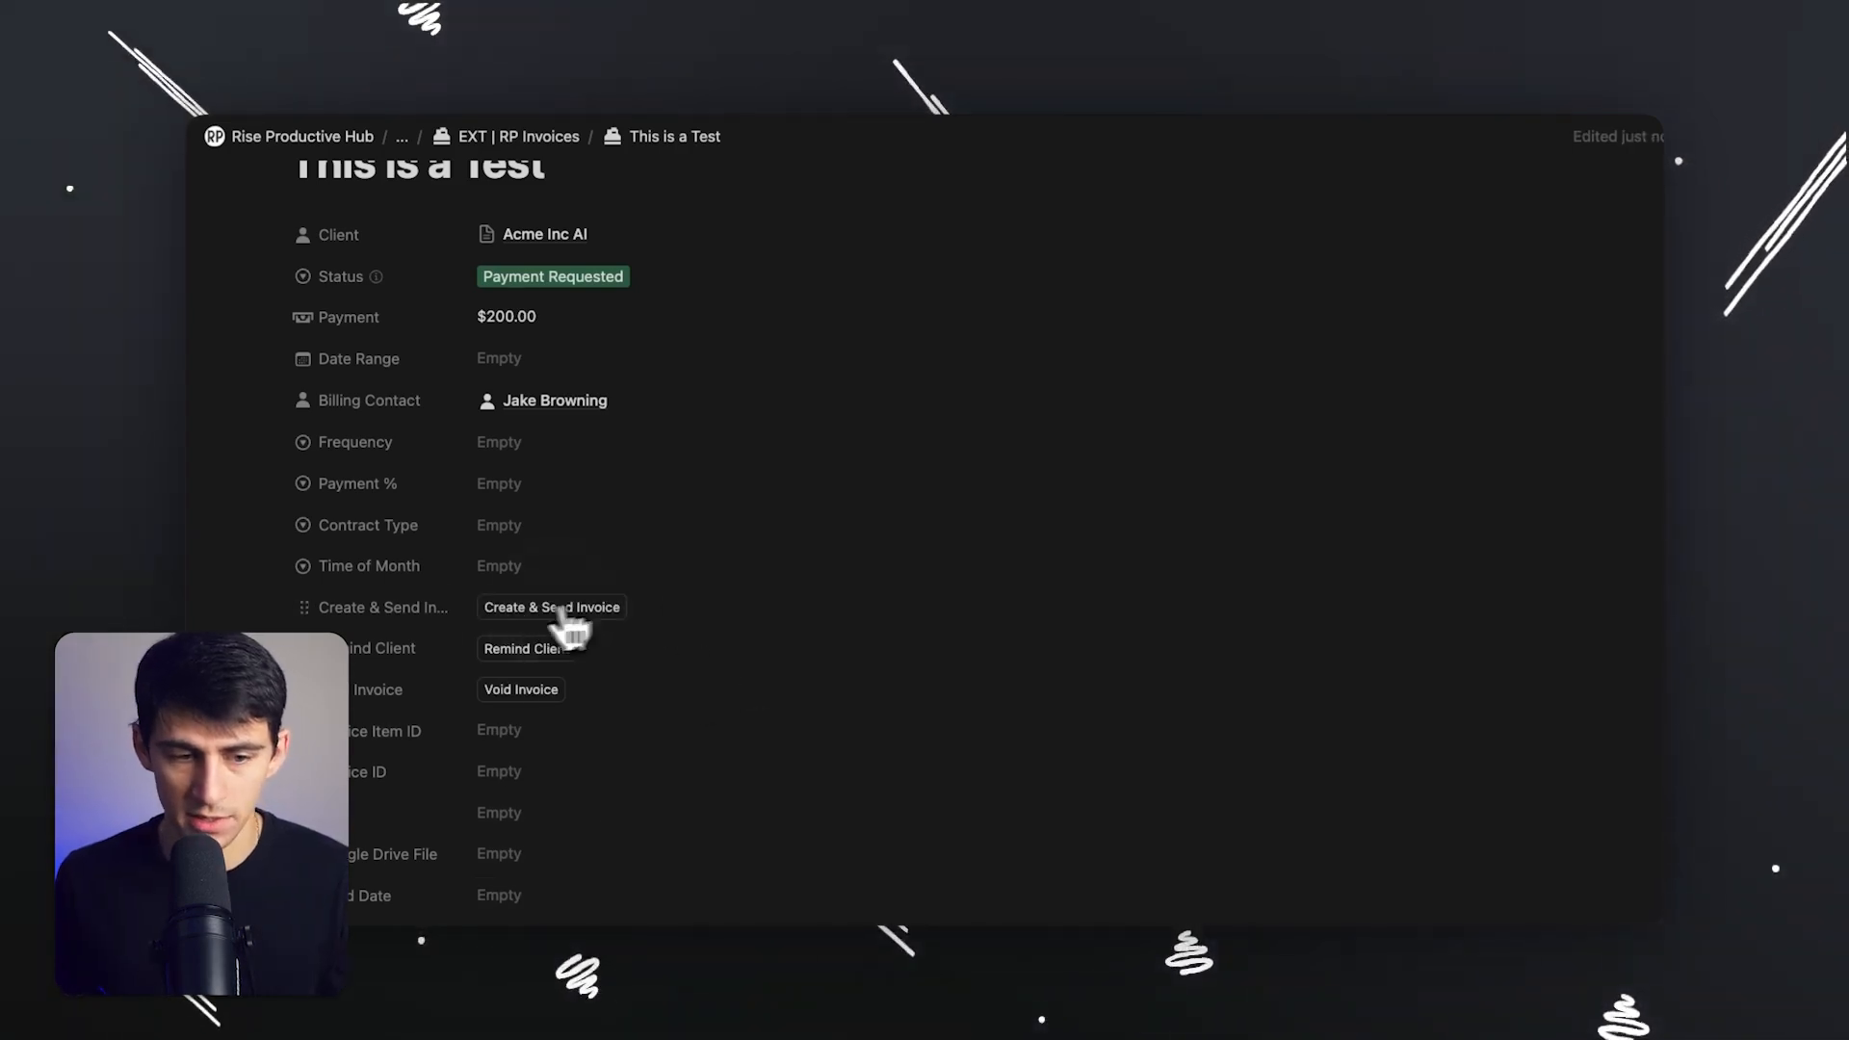
- Create and send the Stripe invoice, set Status to Needs Payment, and open the $200.00 hosted invoice
left_click(551, 607)
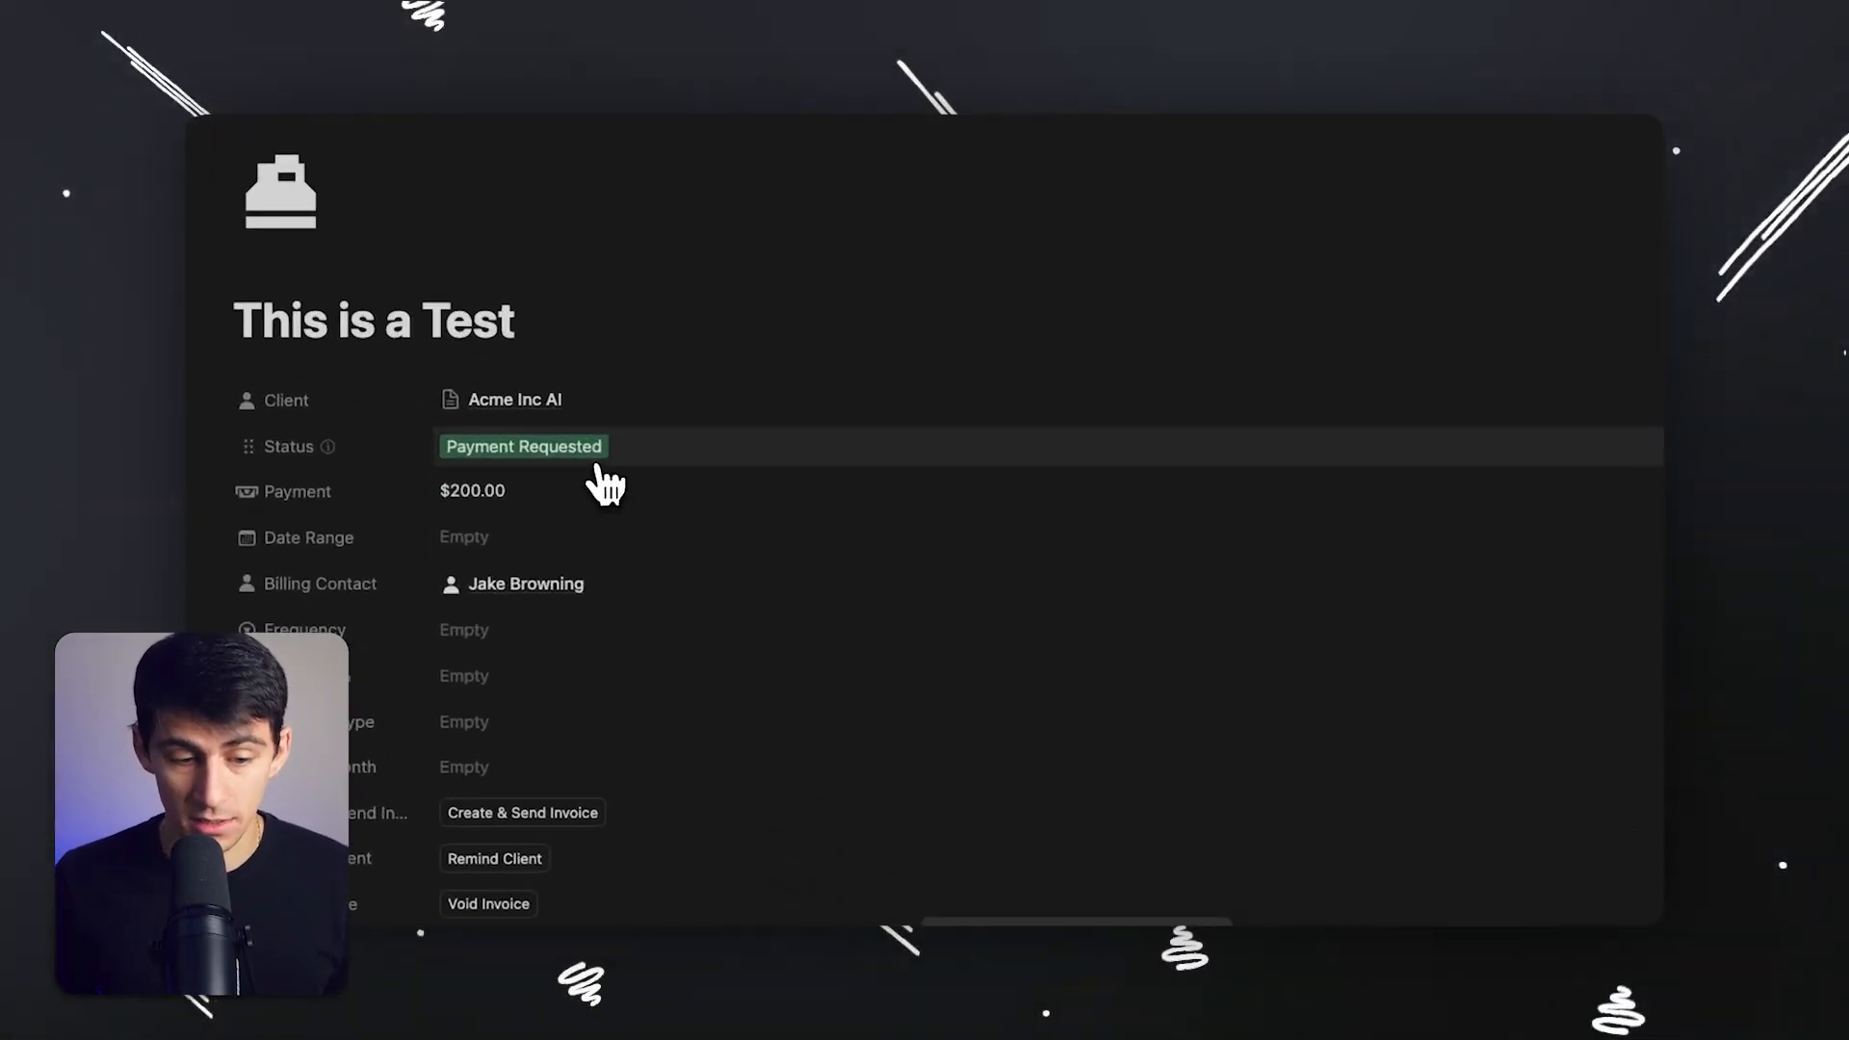
left_click(522, 445)
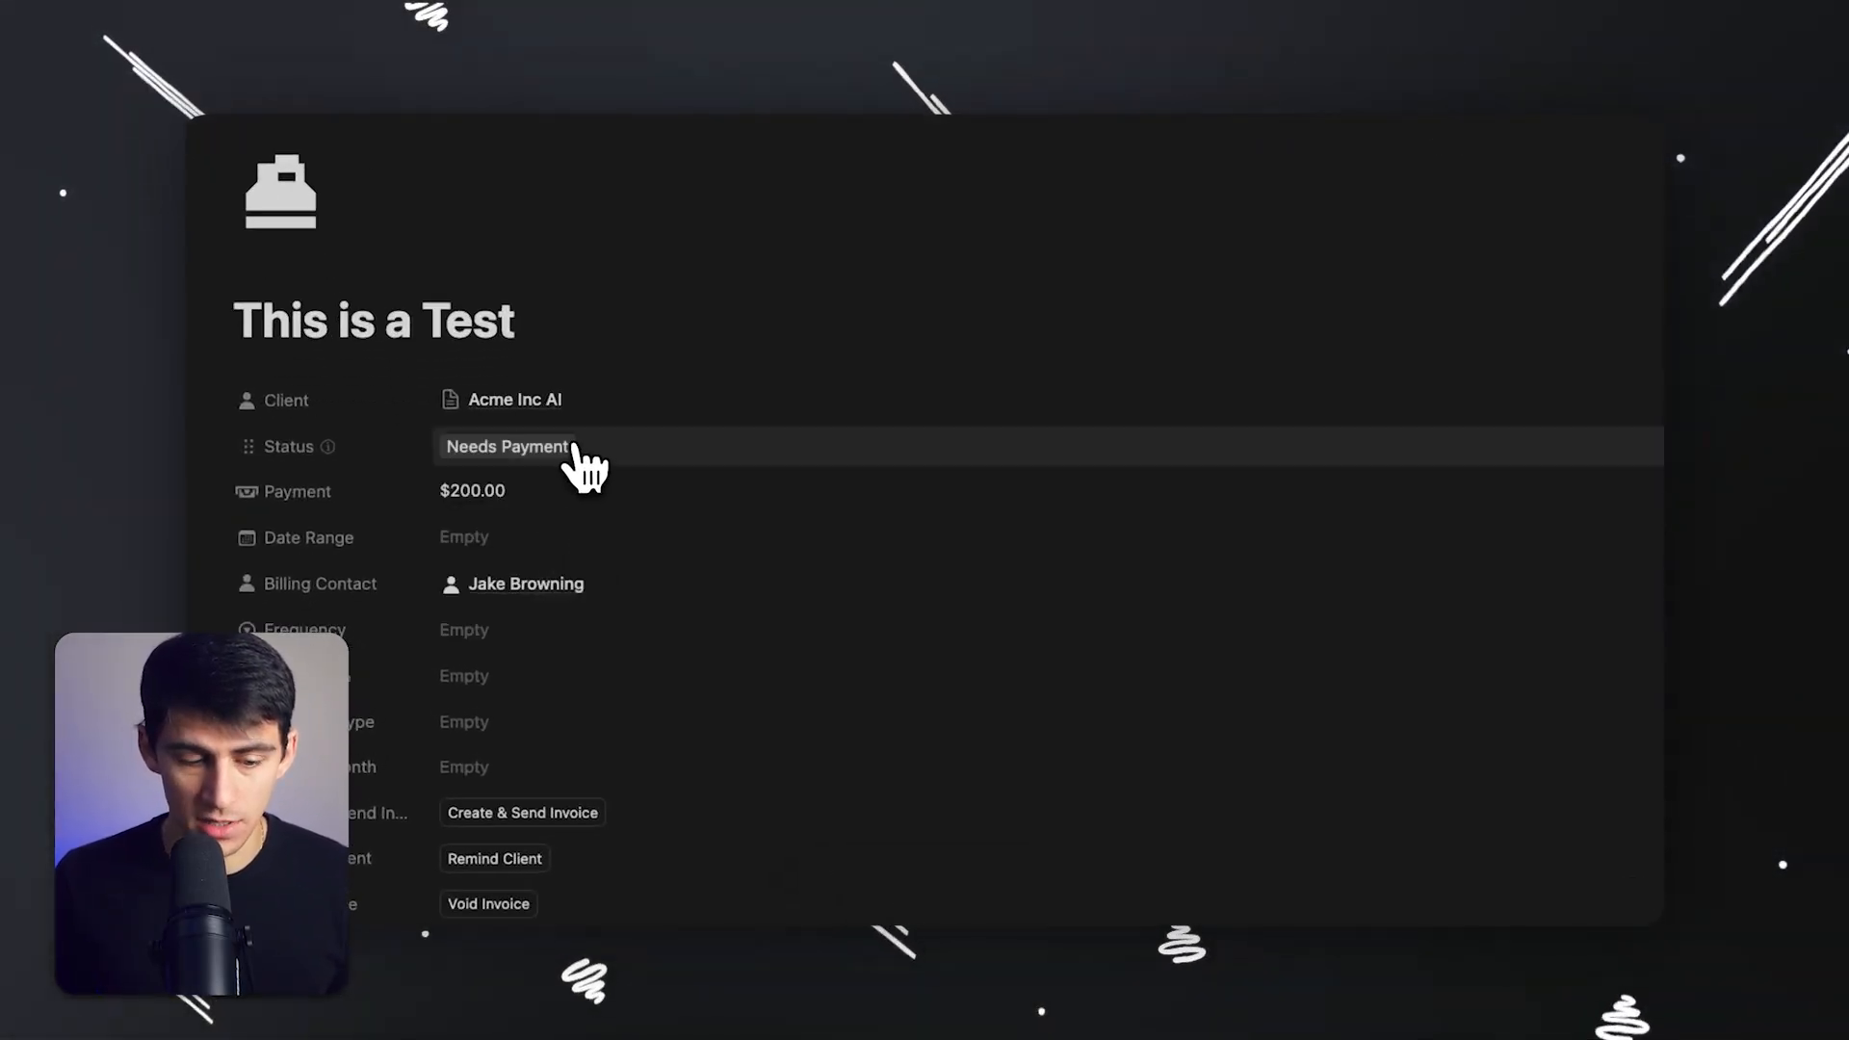
left_click(506, 447)
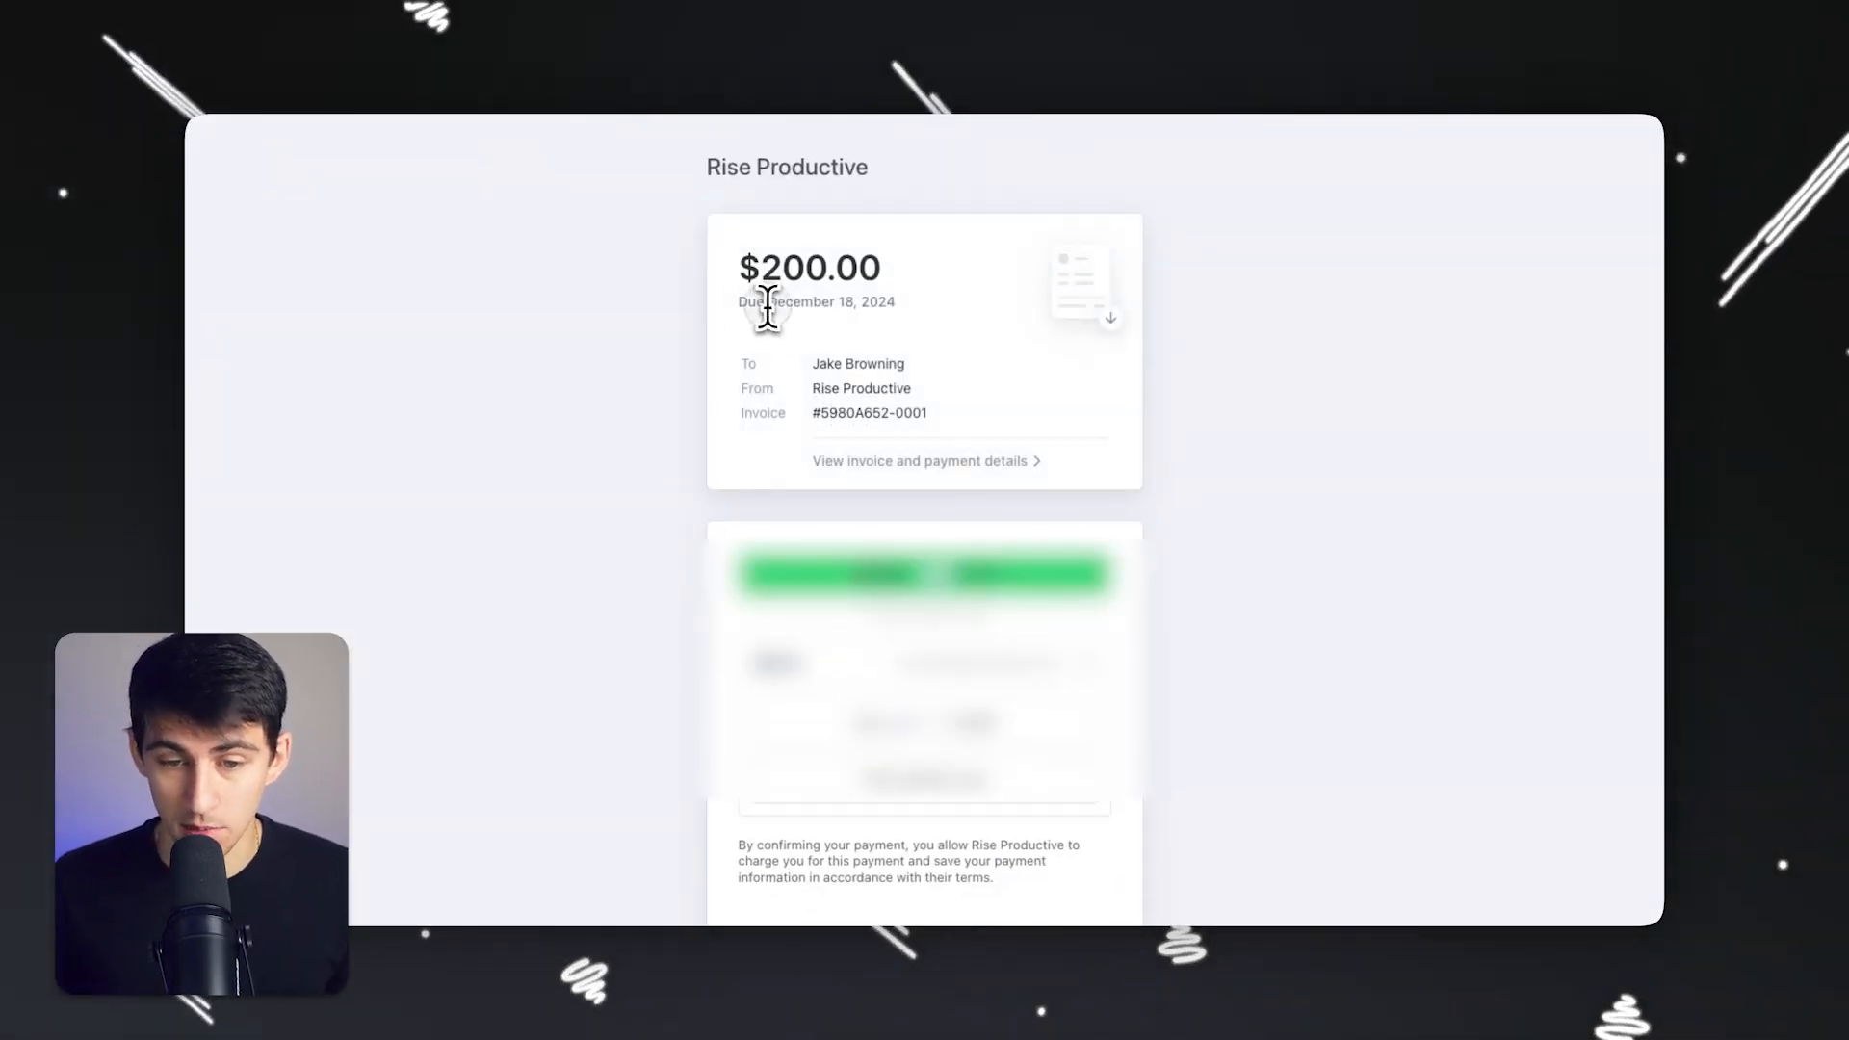
- Check the $200.00 invoice's line items and Void badge in Stripe, then return to the Notion page
left_click(923, 460)
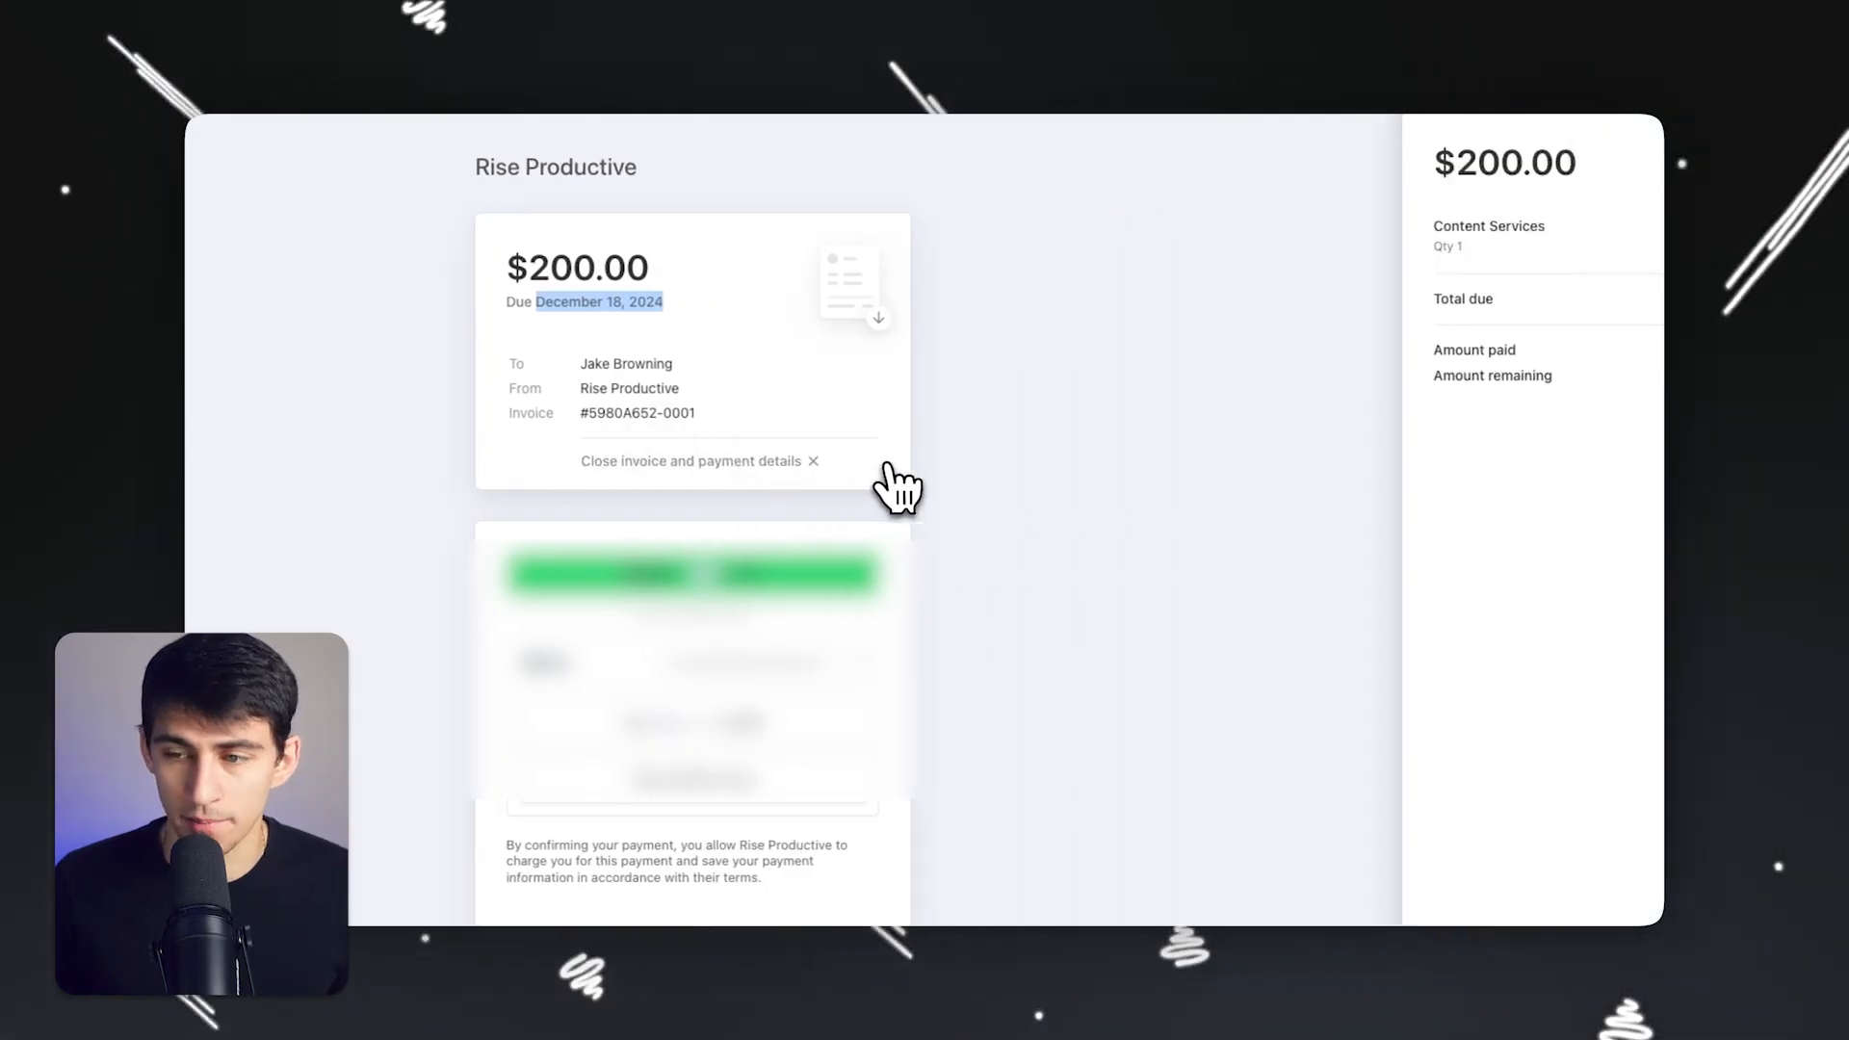
left_click(691, 460)
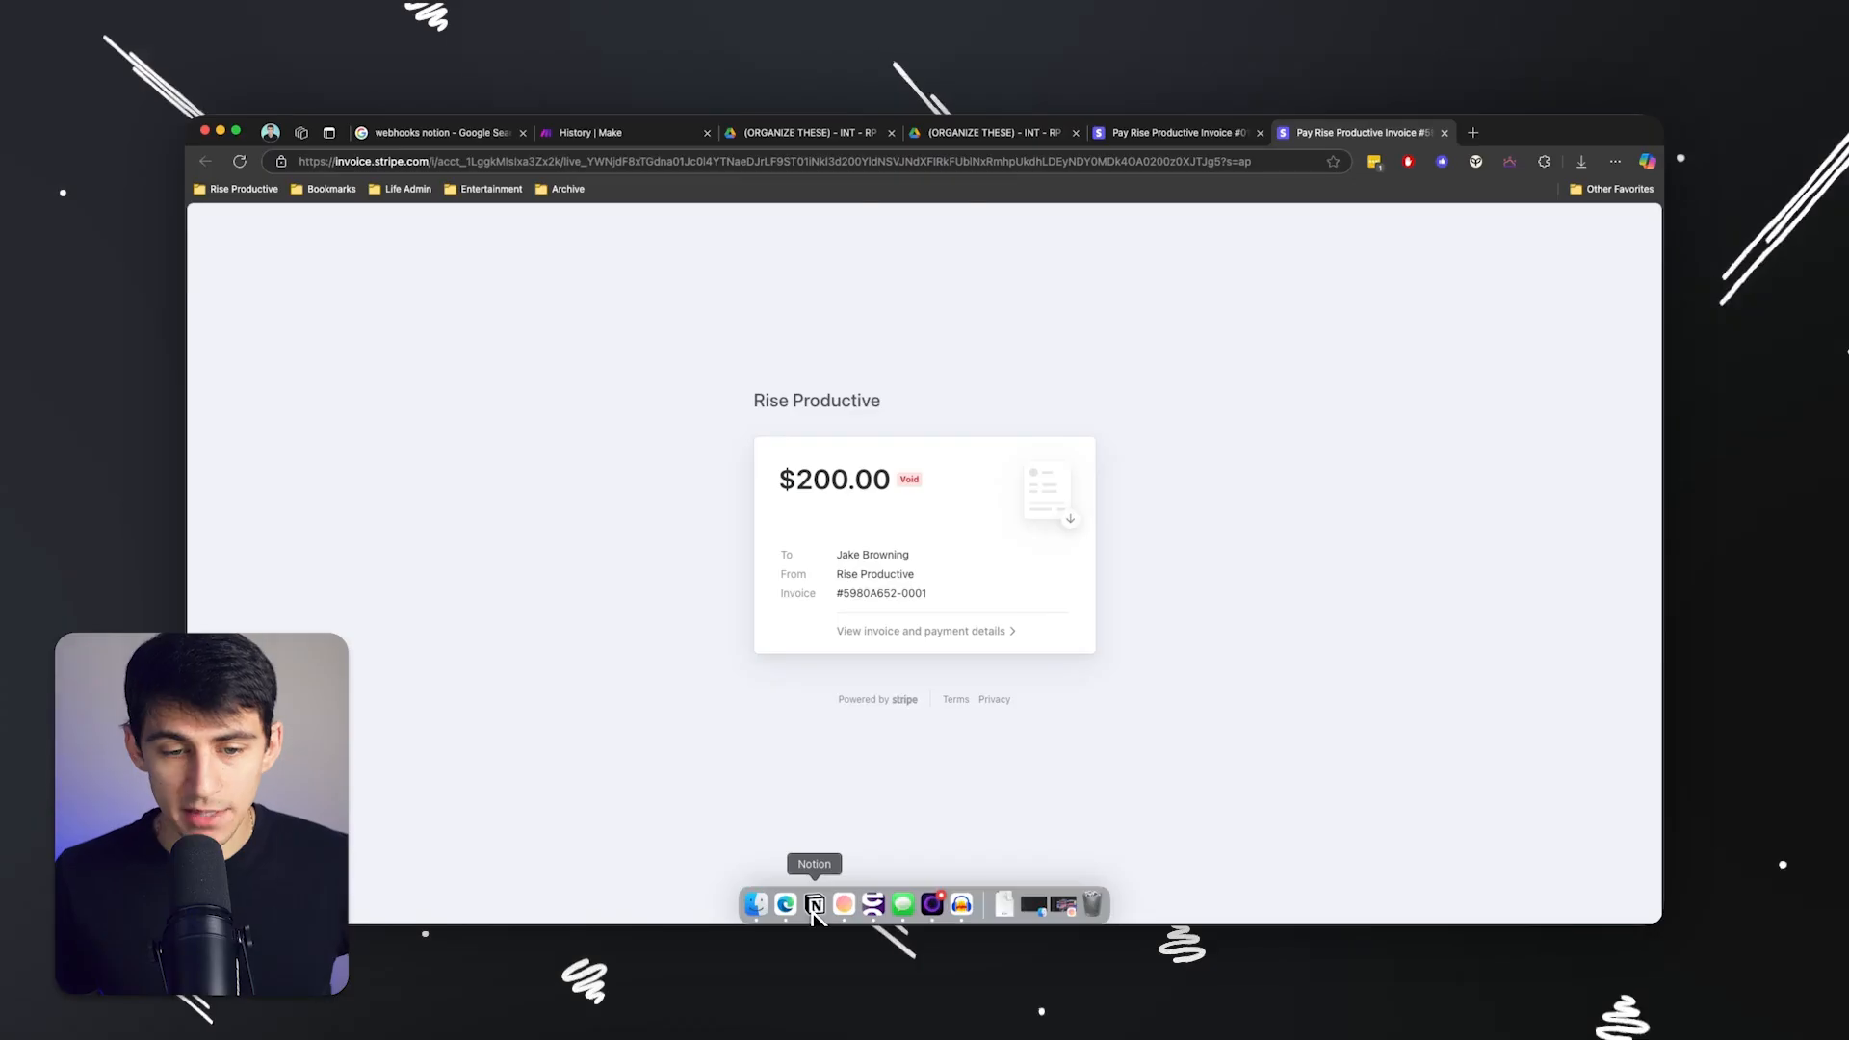
left_click(813, 906)
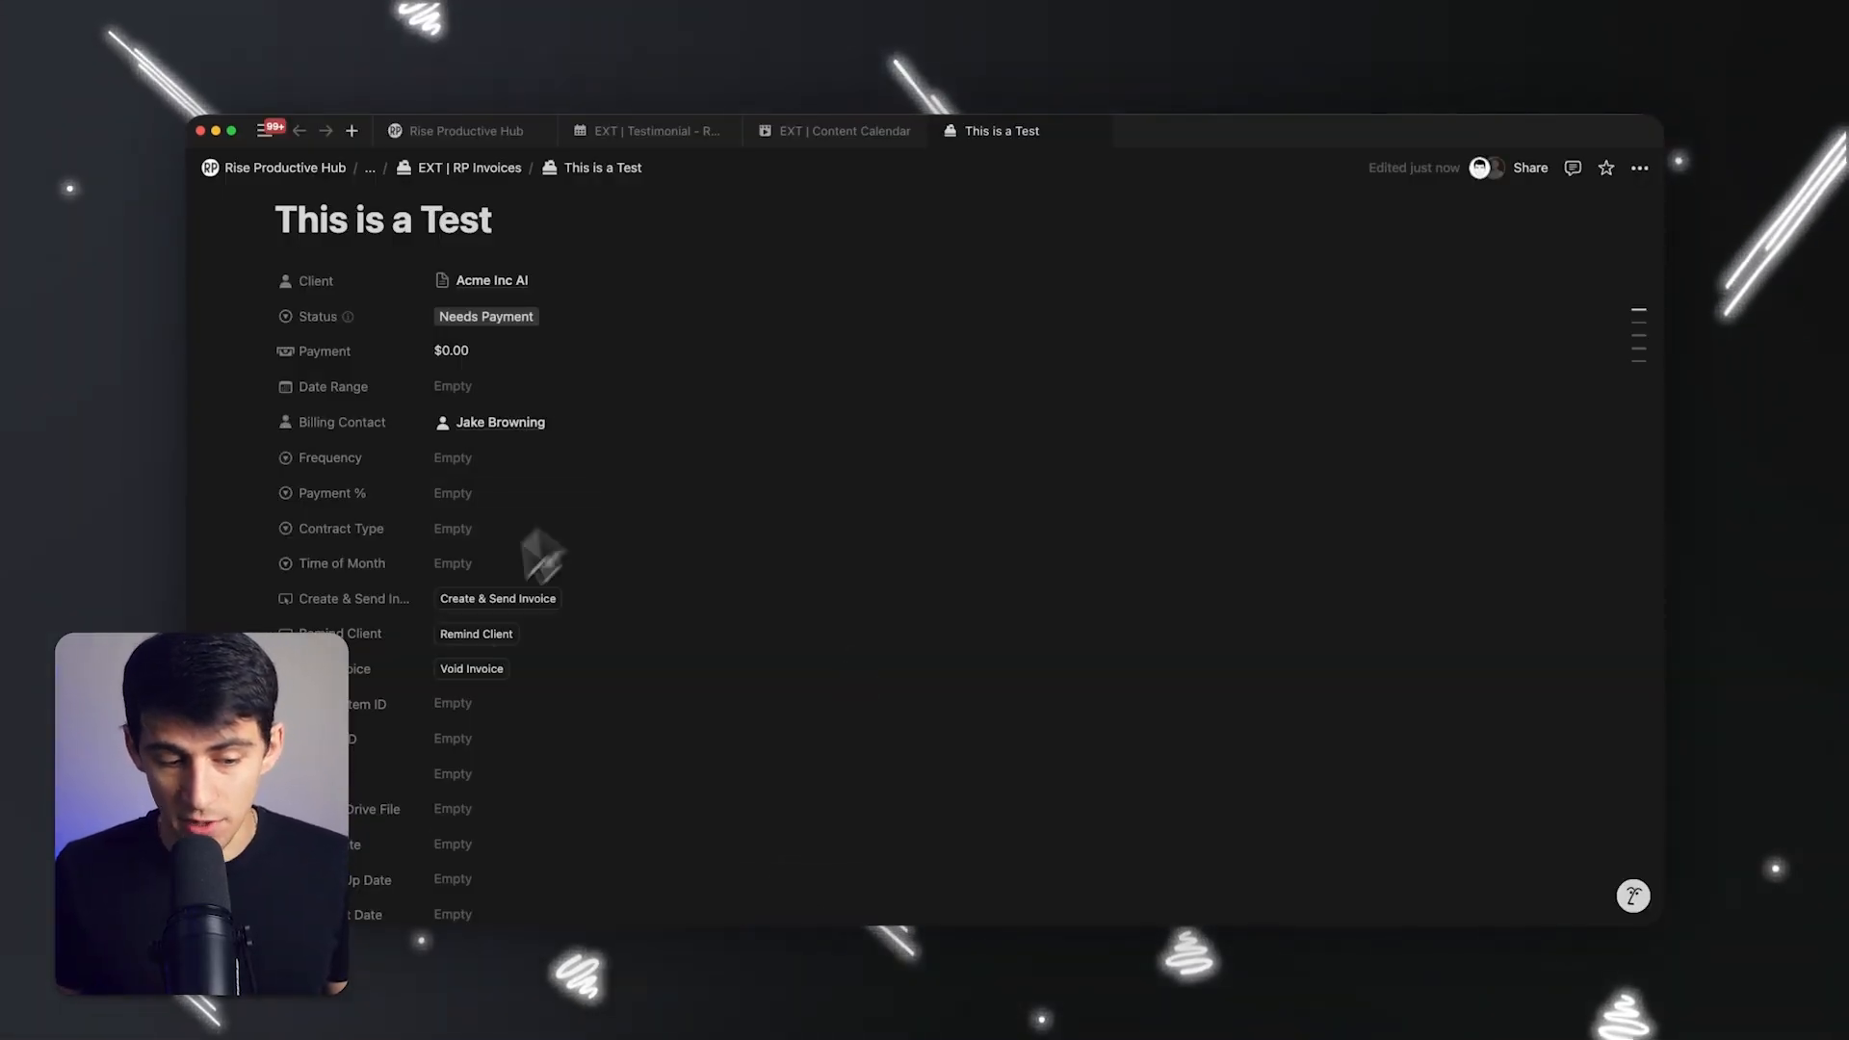
scroll("down", 3)
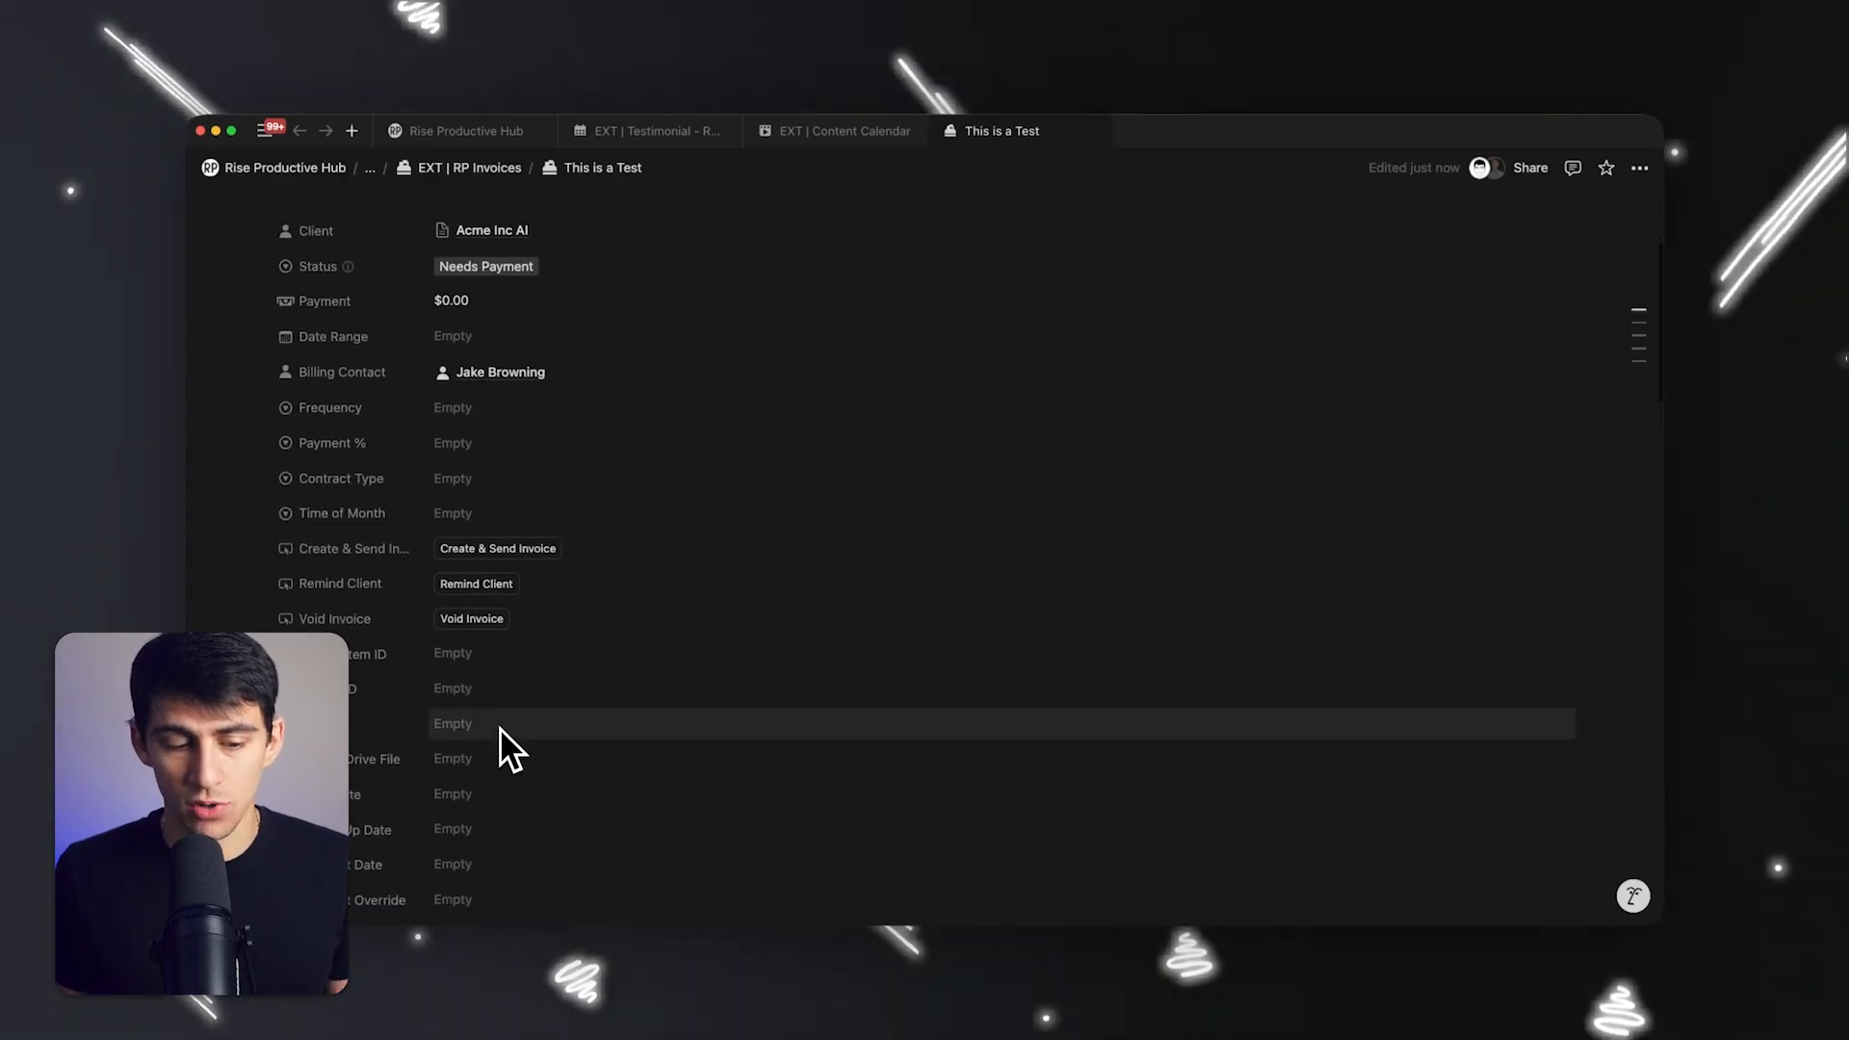
mouse_move(518, 743)
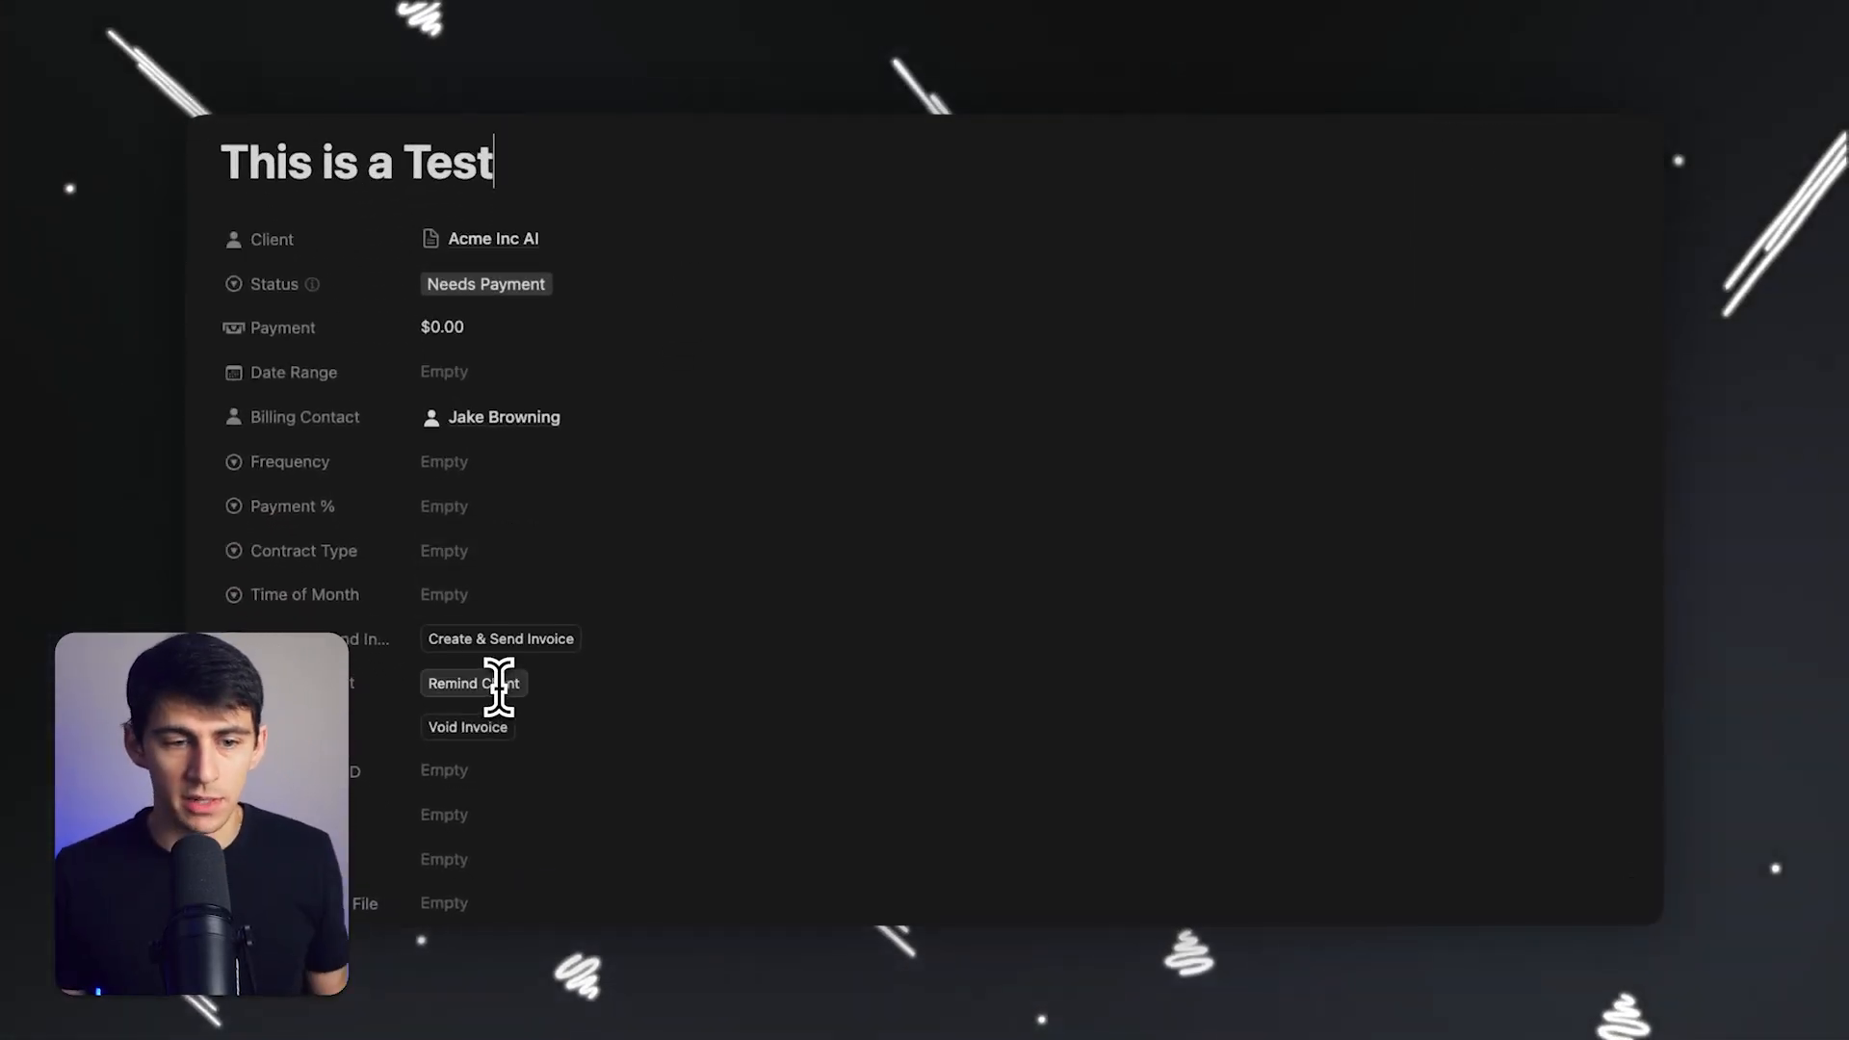
mouse_move(481, 643)
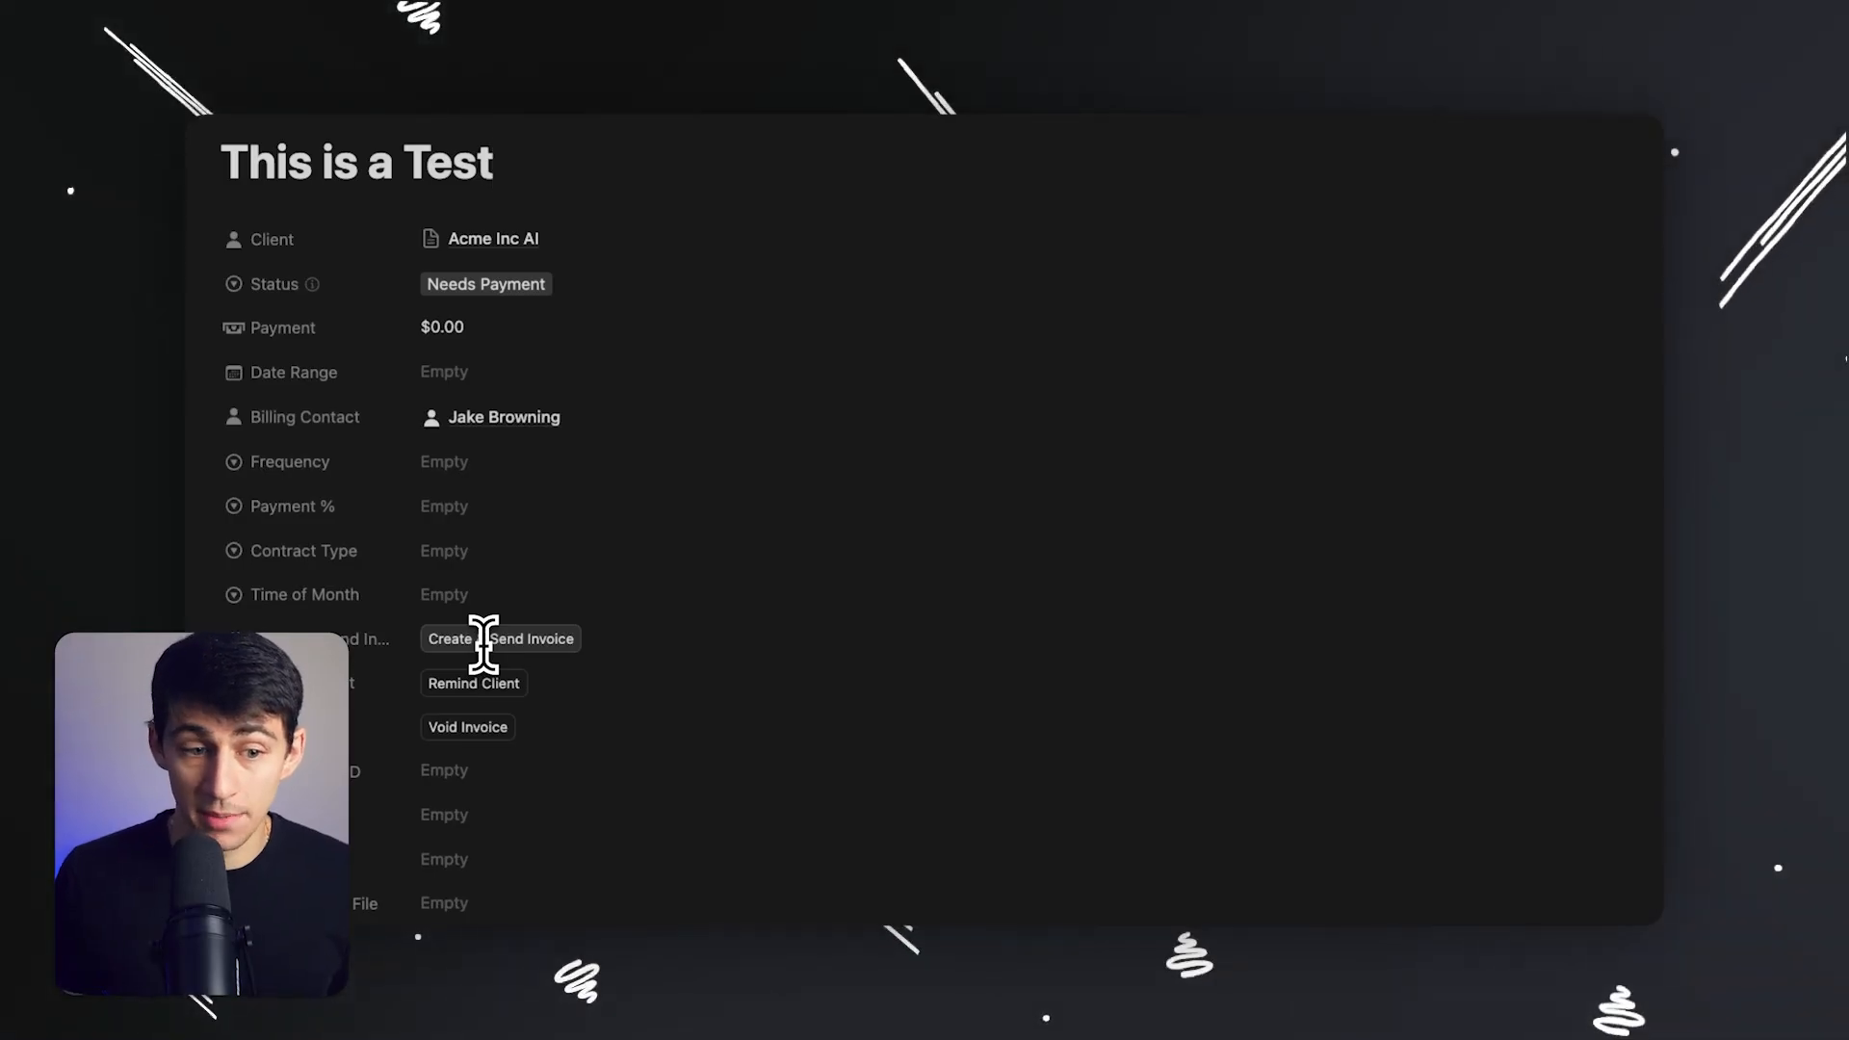